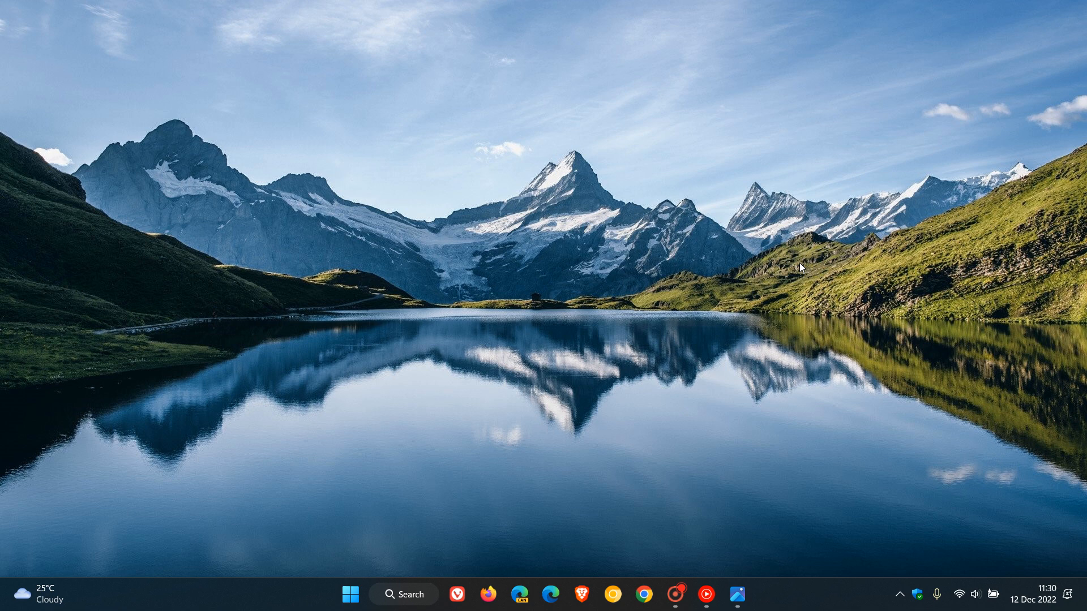
pyautogui.moveTo(528, 380)
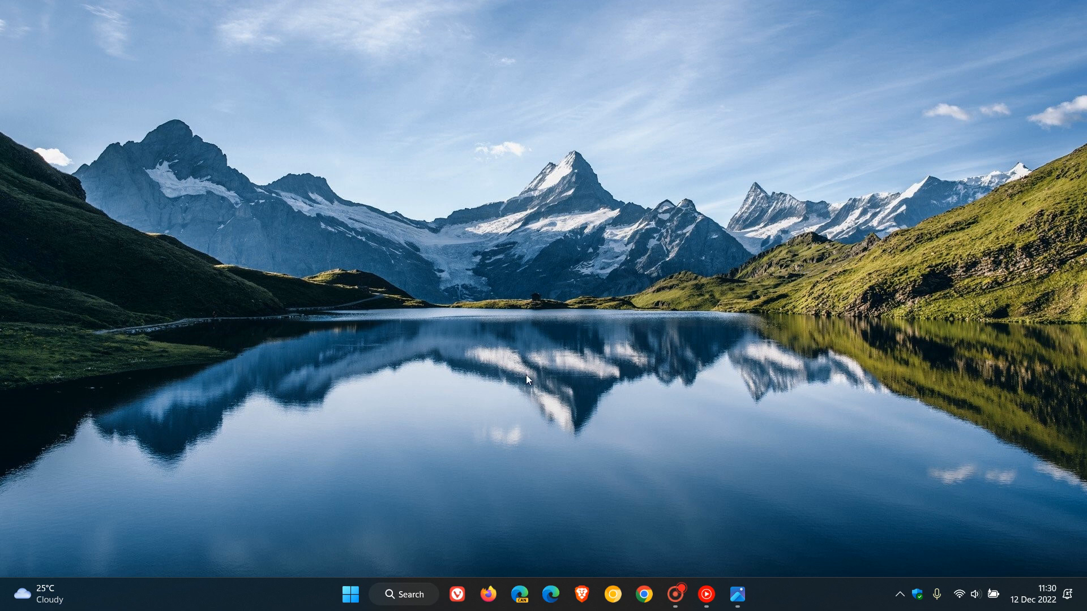
pyautogui.moveTo(766, 356)
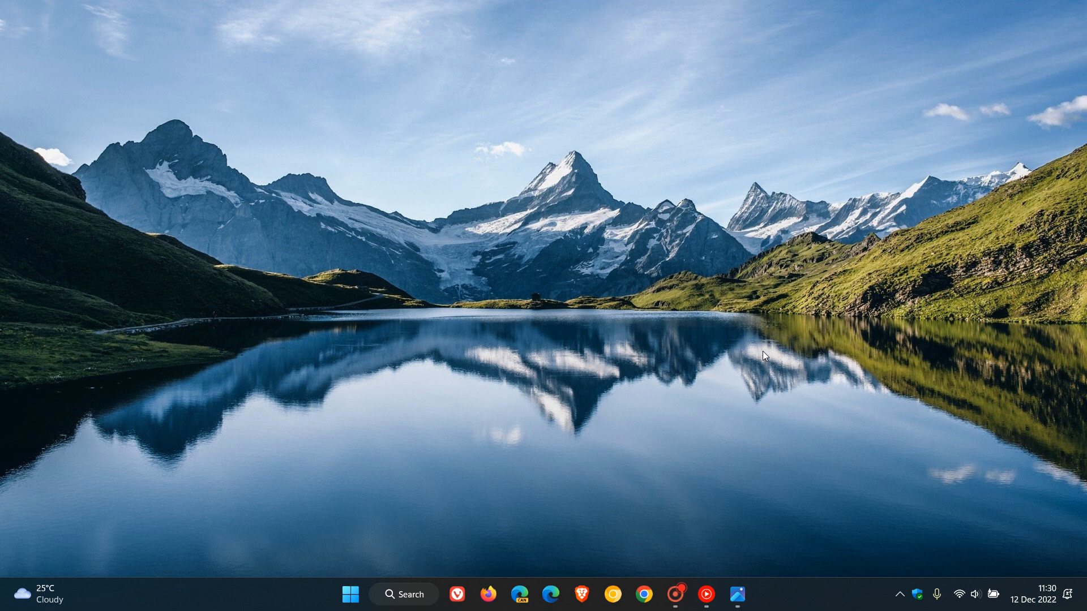
pyautogui.moveTo(734, 346)
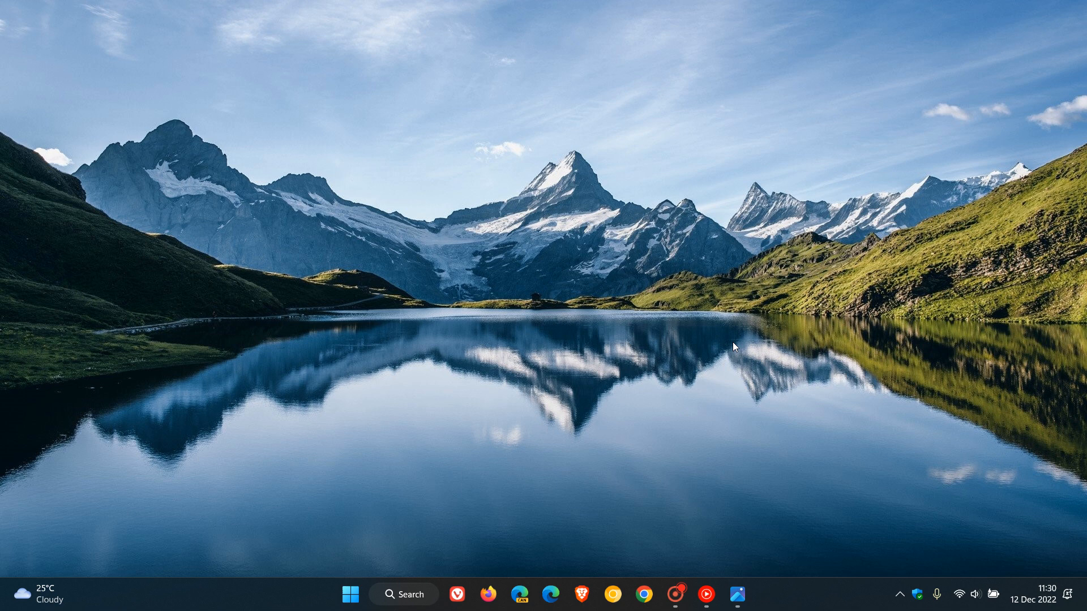
pyautogui.moveTo(756, 293)
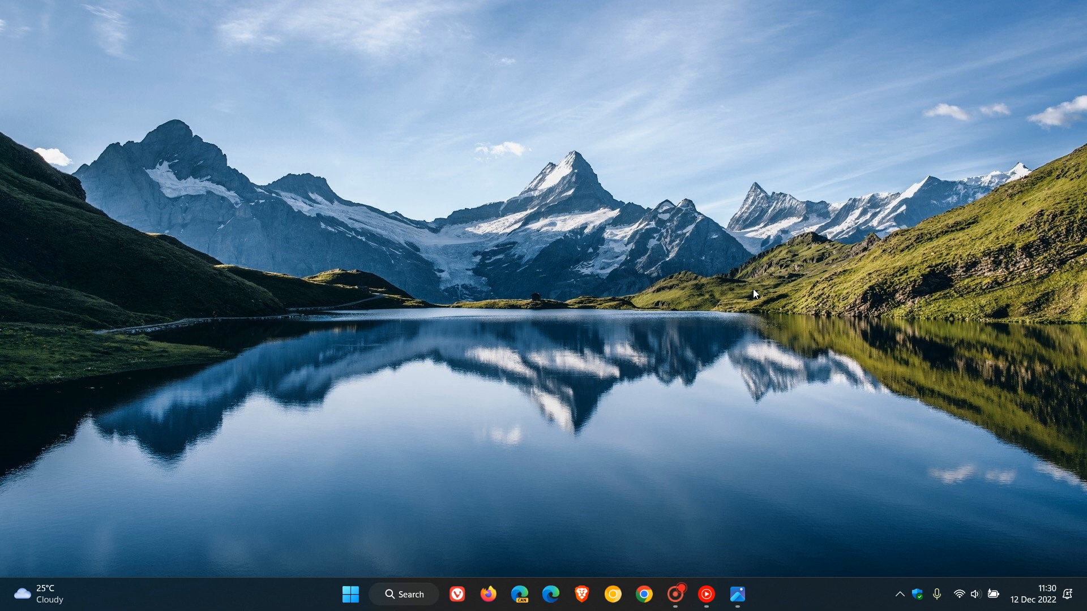
pyautogui.moveTo(754, 295)
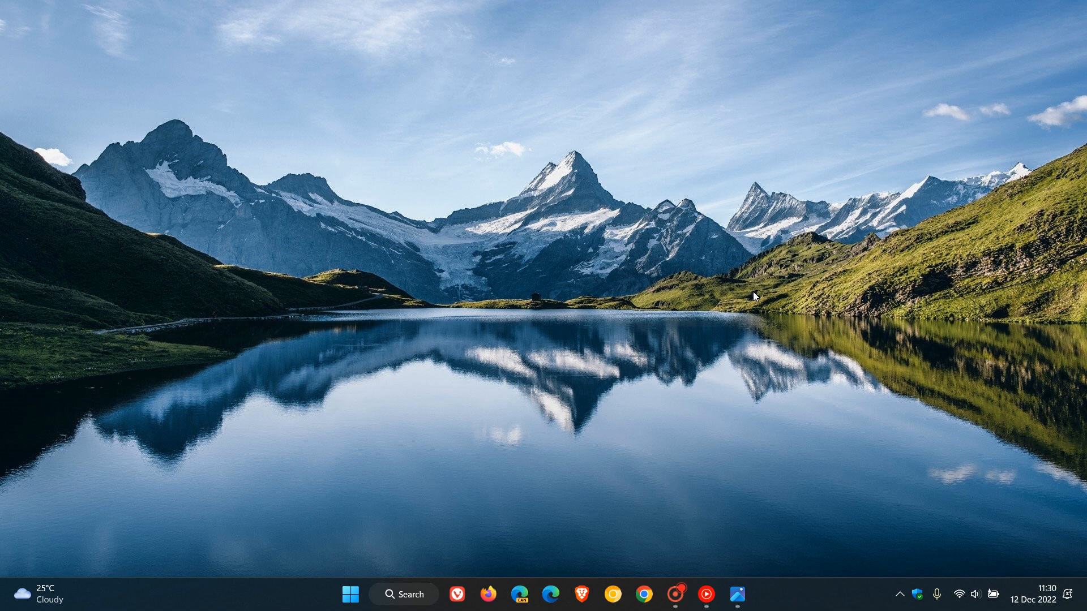
pyautogui.moveTo(750, 265)
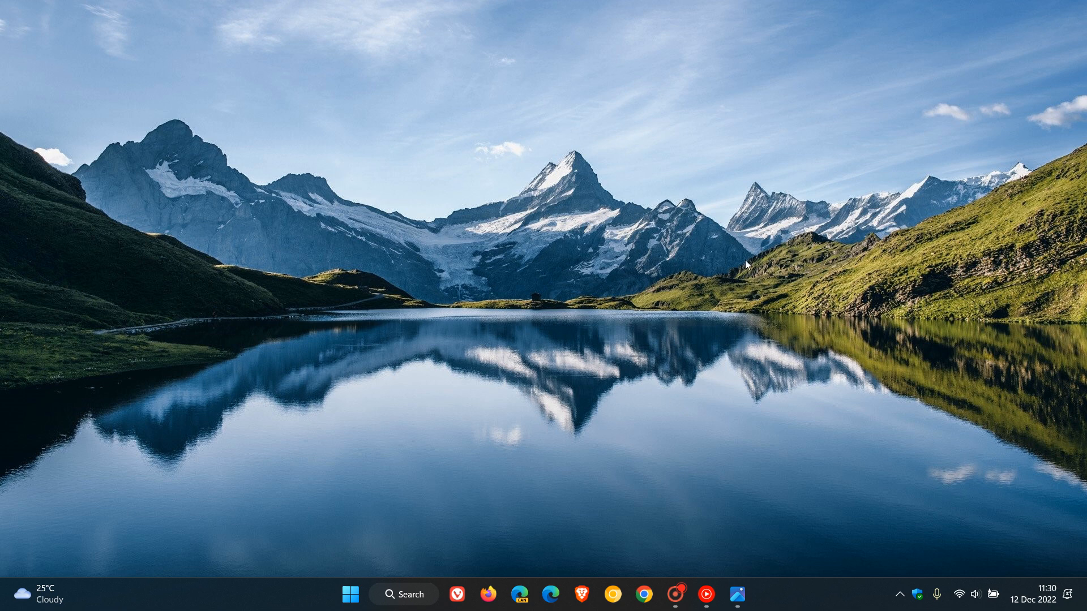
pyautogui.moveTo(776, 297)
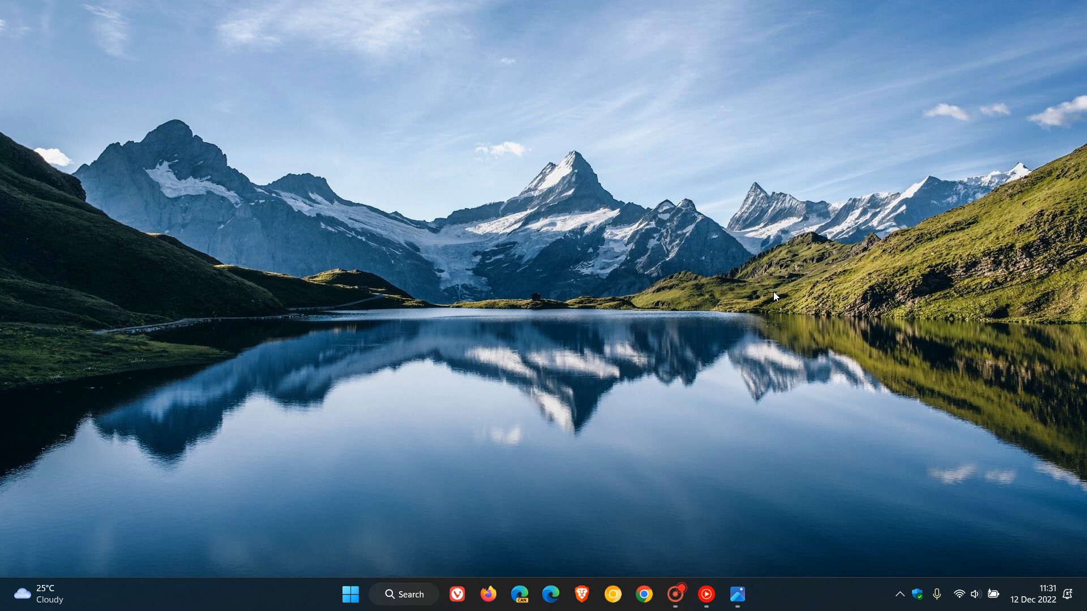
pyautogui.moveTo(742, 262)
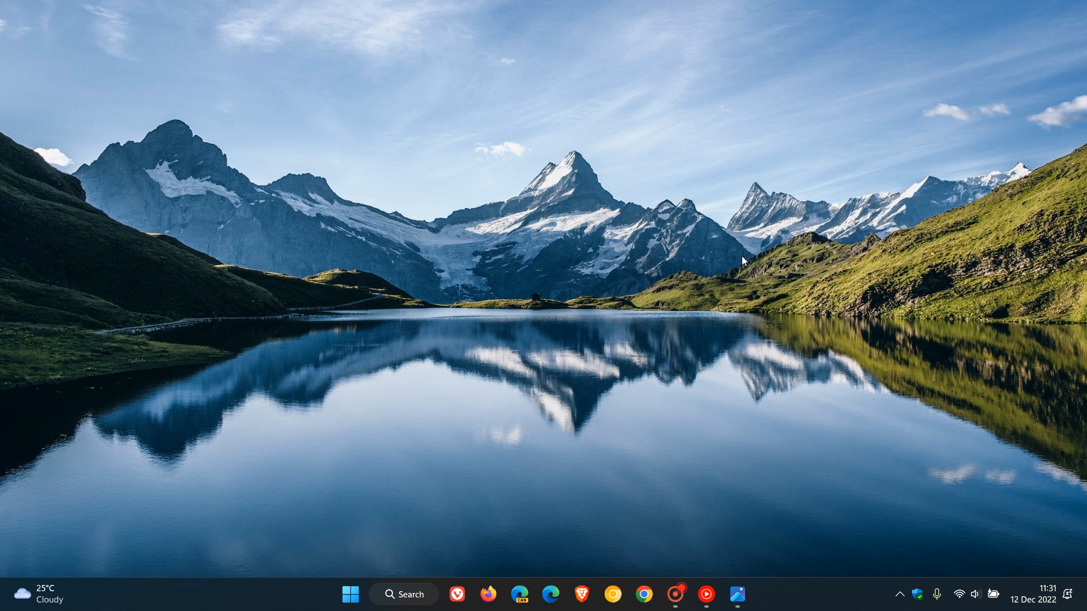
pyautogui.moveTo(768, 235)
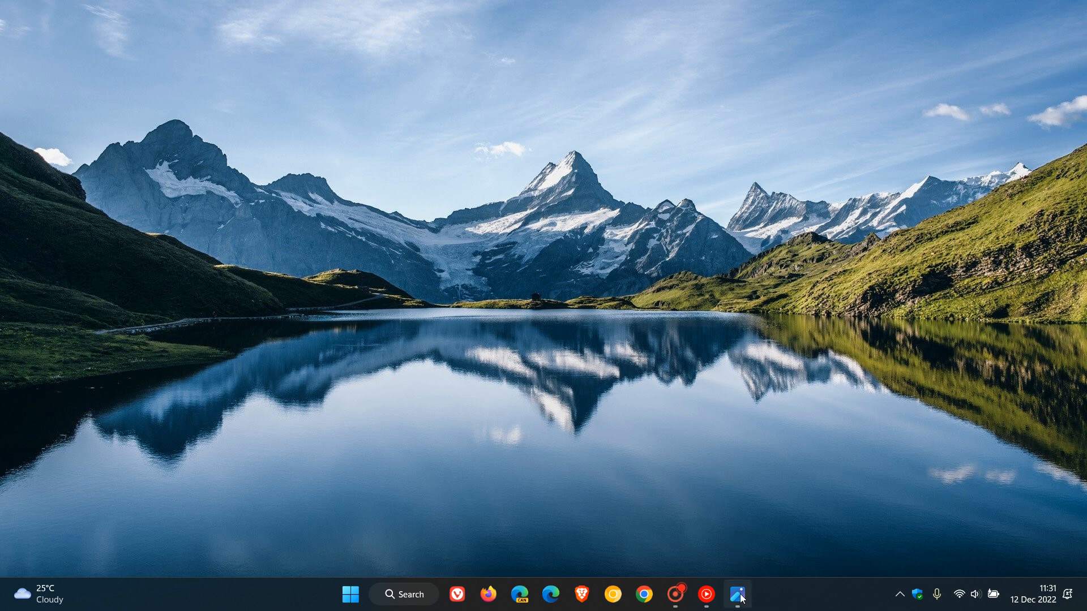
# - Open the Photos viewer showing the Start menu screenshot recommending Etsy and Twitter websites
pyautogui.click(350, 594)
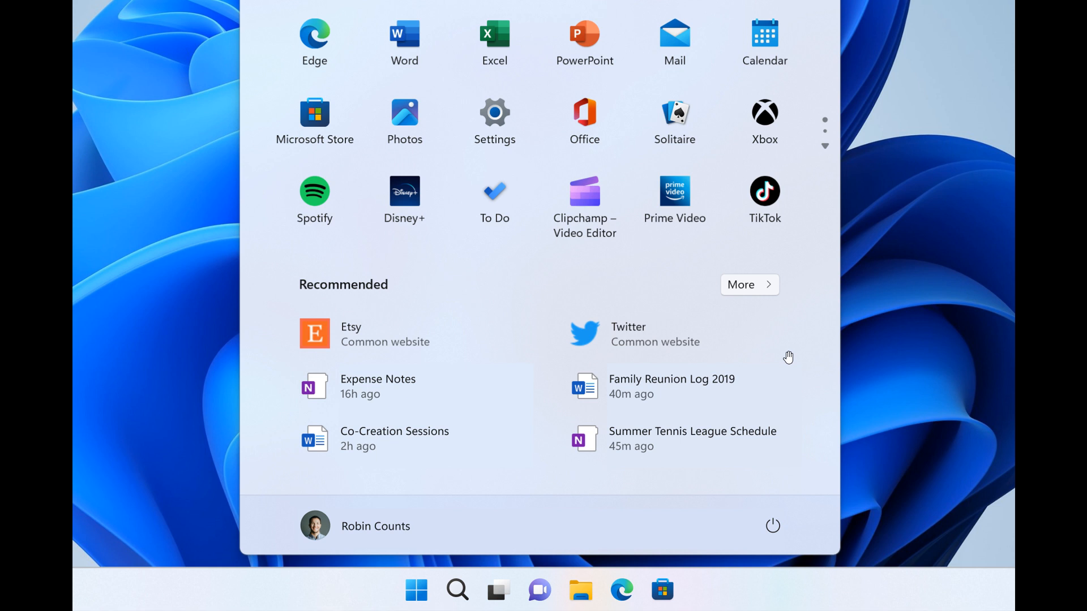
pyautogui.moveTo(750, 343)
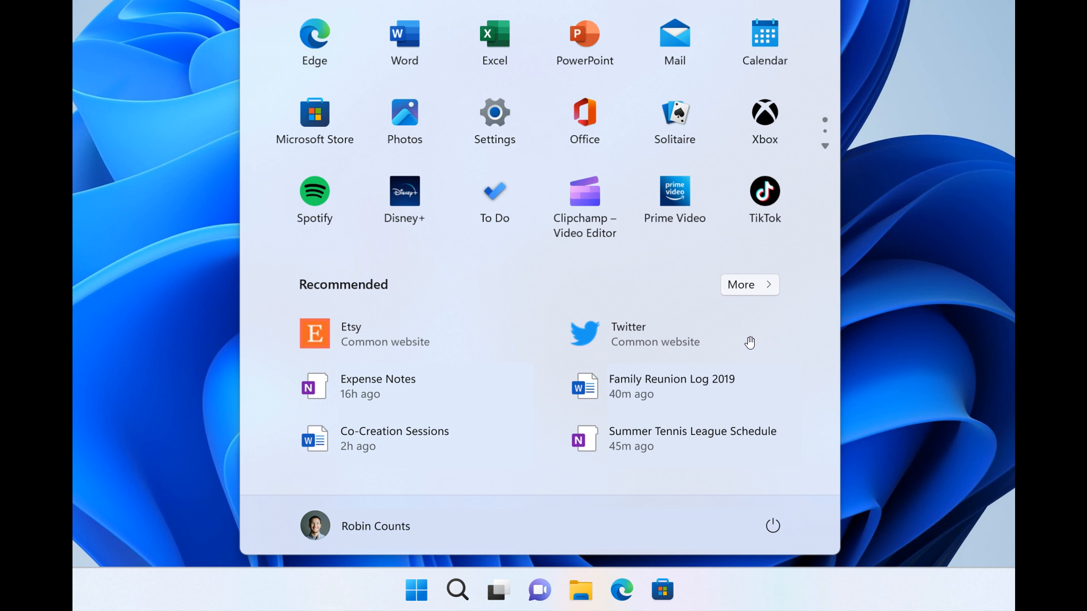
pyautogui.moveTo(398, 343)
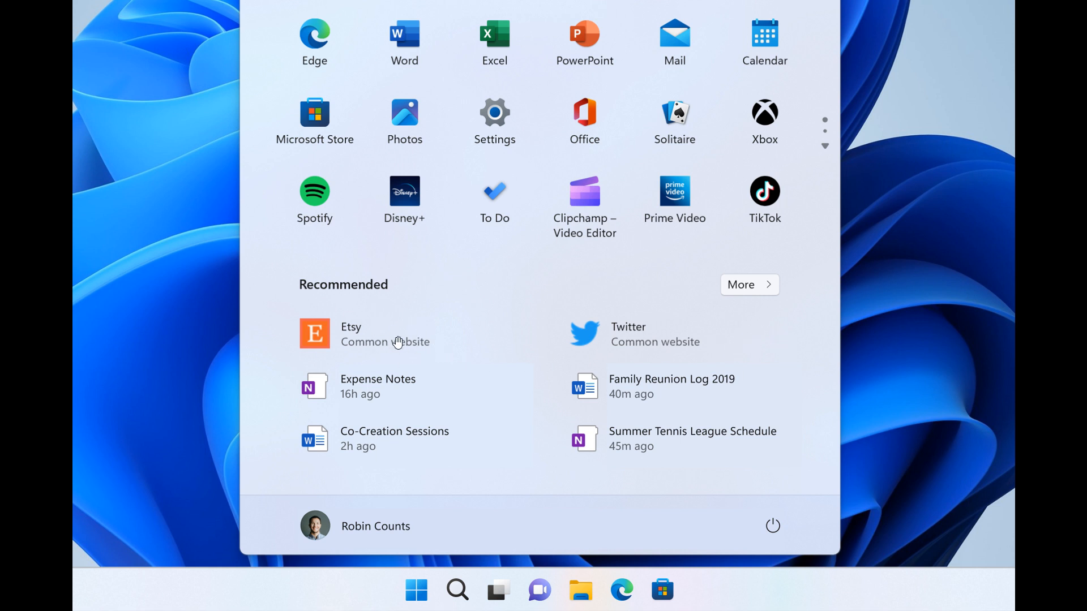
pyautogui.moveTo(398, 344)
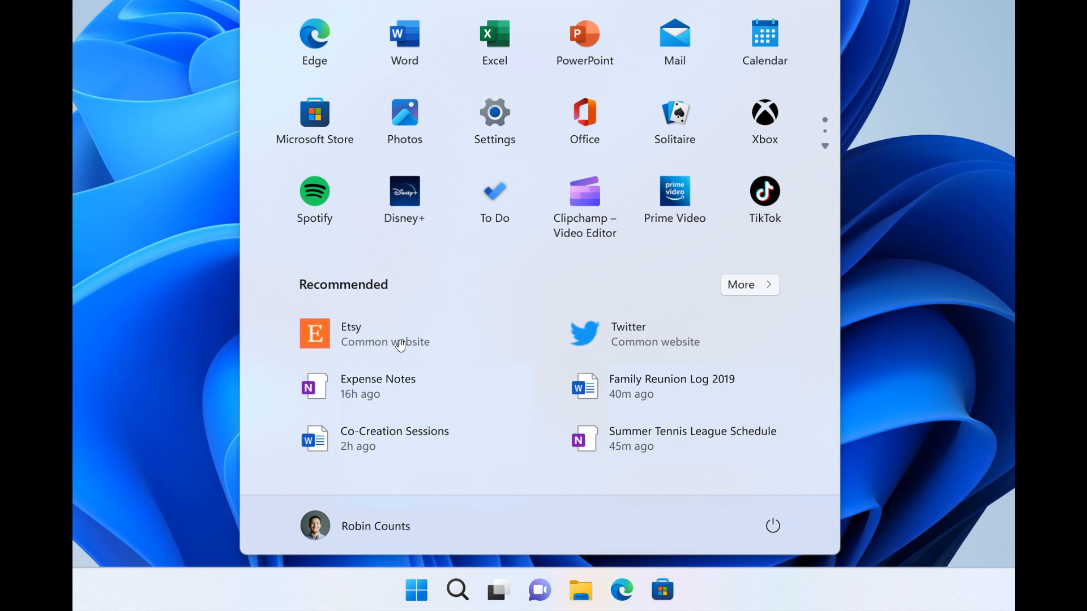
pyautogui.moveTo(500, 180)
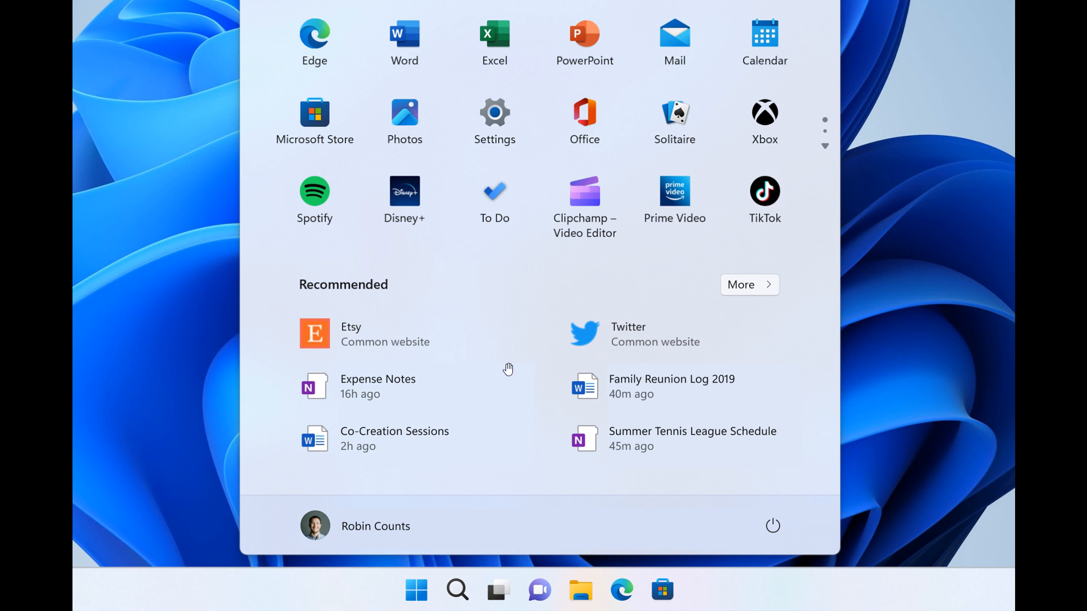
pyautogui.moveTo(686, 353)
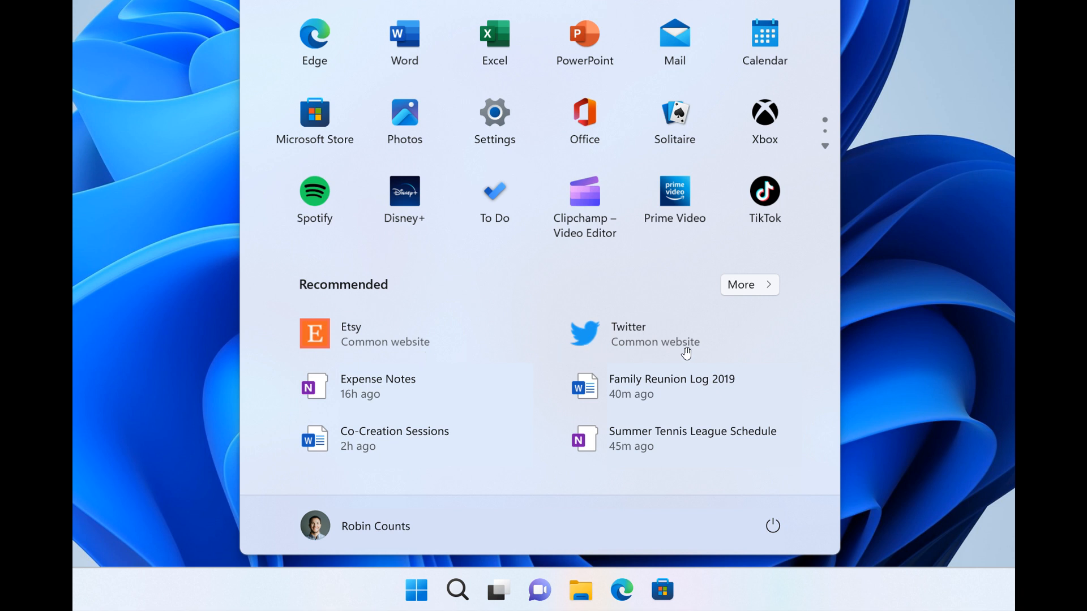
pyautogui.moveTo(734, 358)
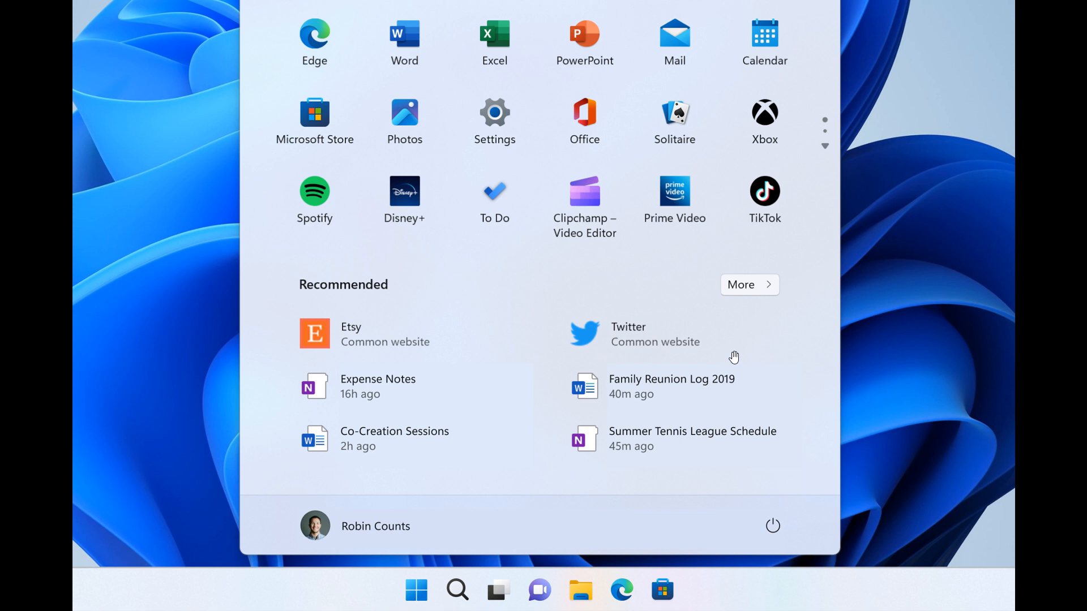
pyautogui.moveTo(637, 348)
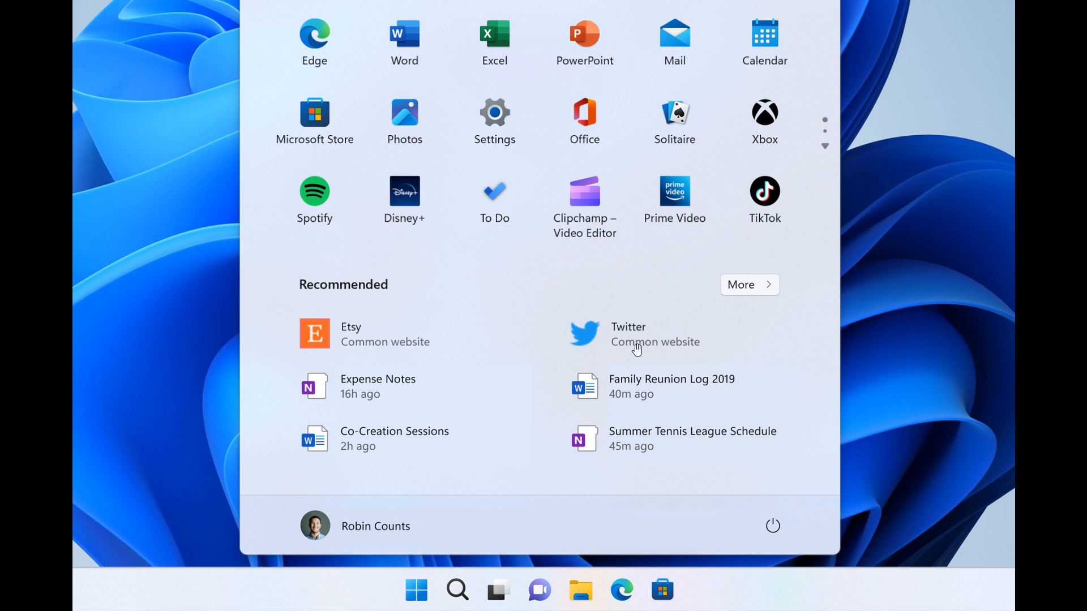
pyautogui.moveTo(650, 350)
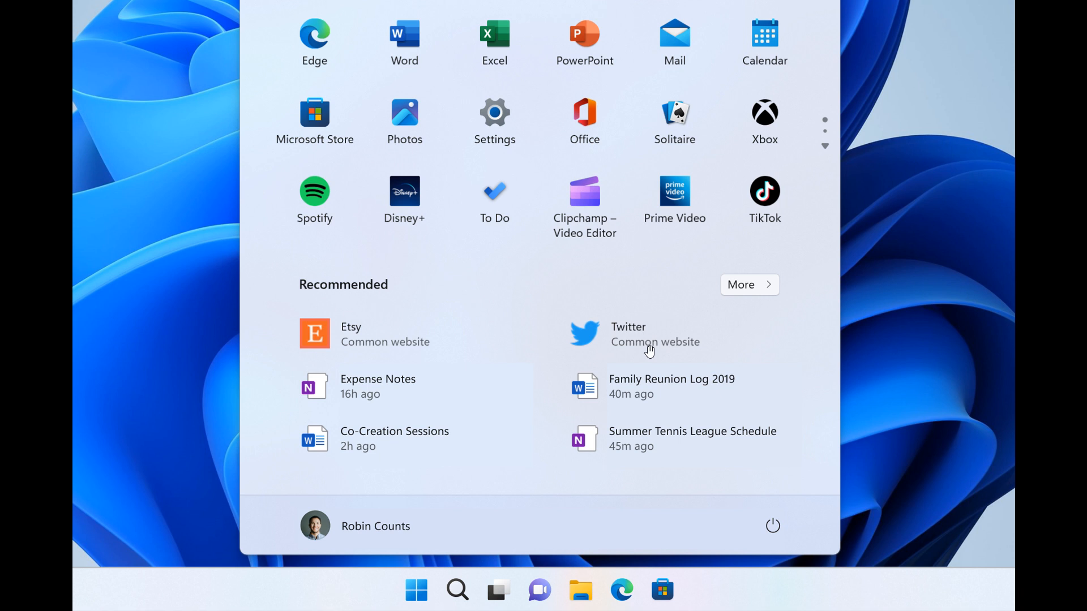
pyautogui.moveTo(391, 288)
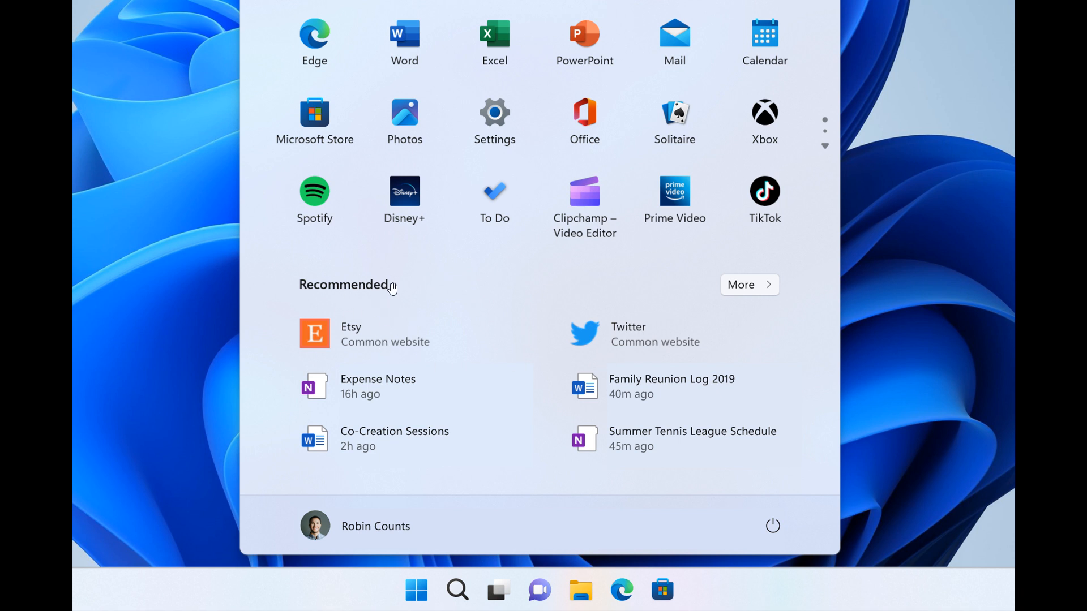
pyautogui.moveTo(697, 350)
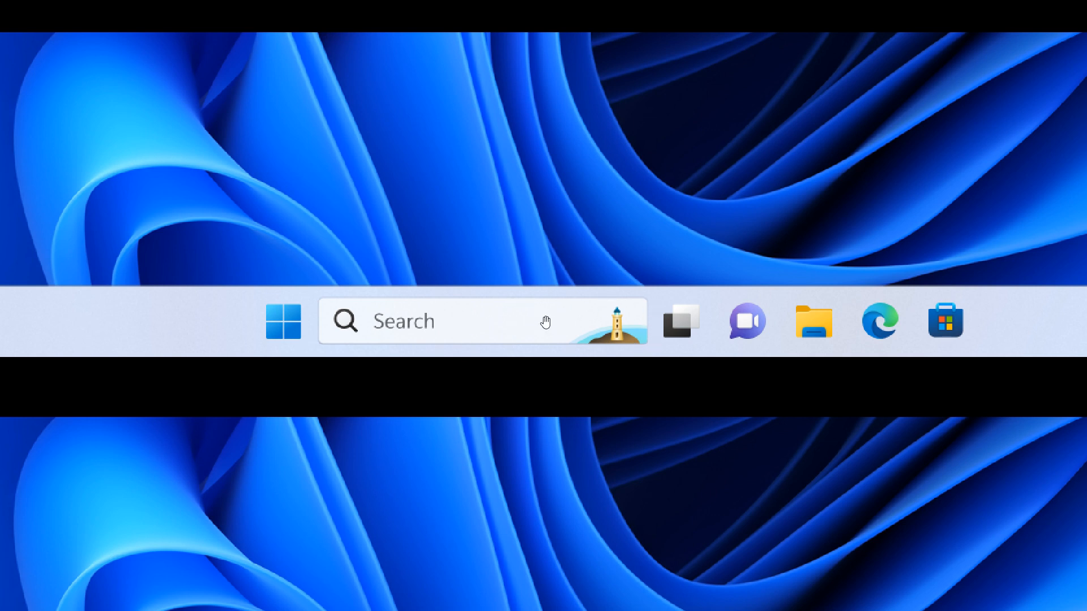
pyautogui.moveTo(360, 323)
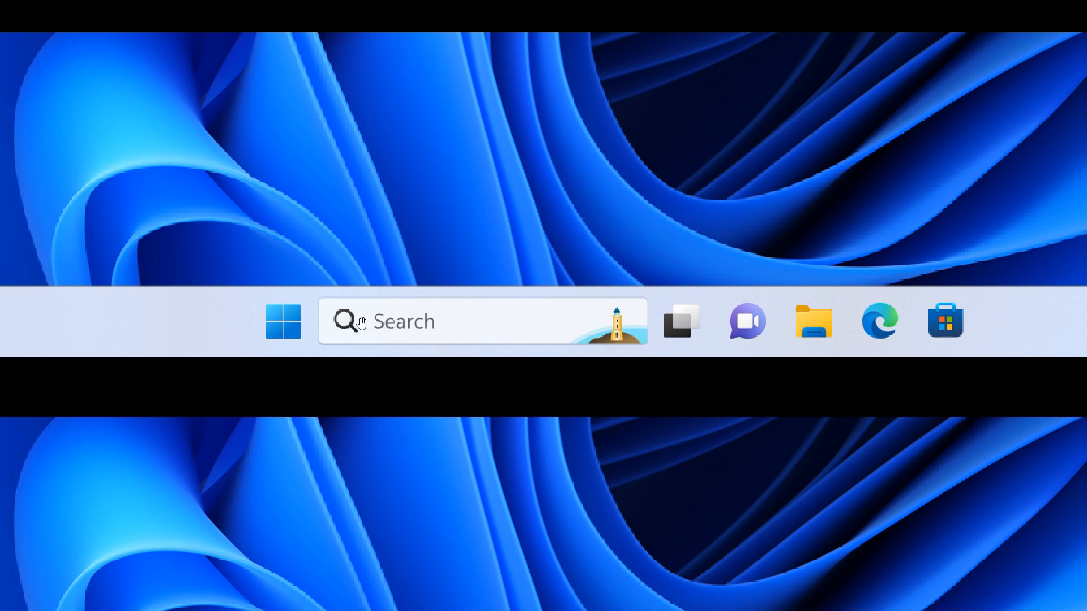
pyautogui.moveTo(401, 326)
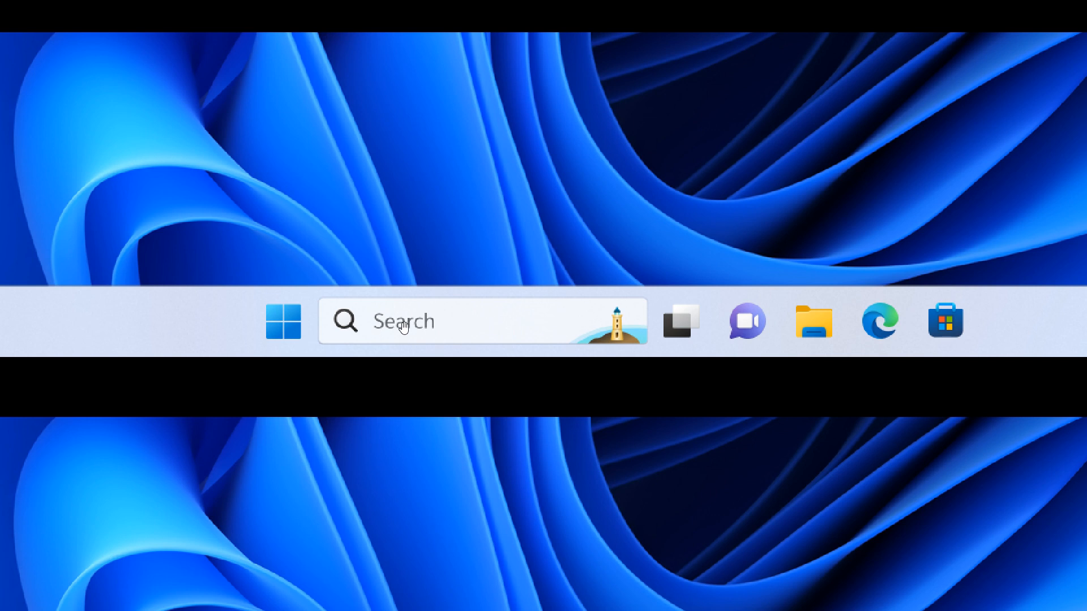
pyautogui.moveTo(630, 314)
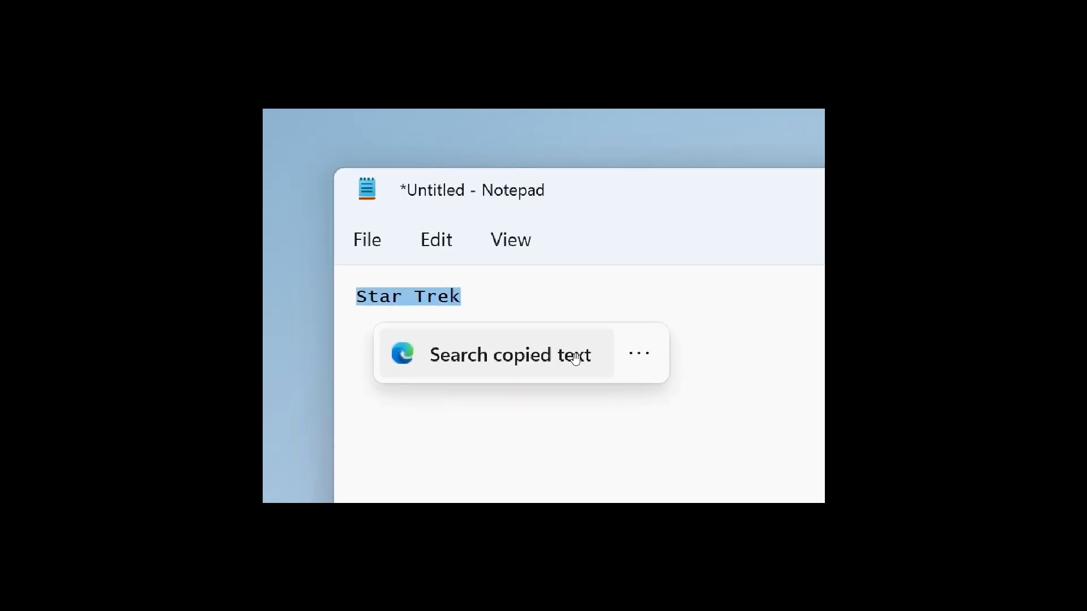
pyautogui.moveTo(812, 332)
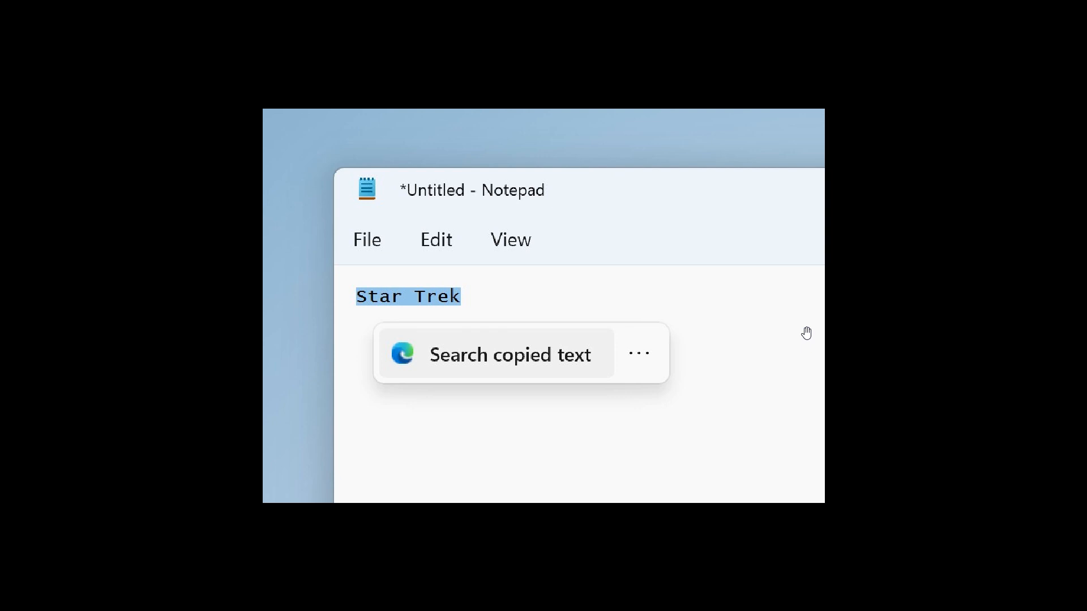
pyautogui.moveTo(555, 355)
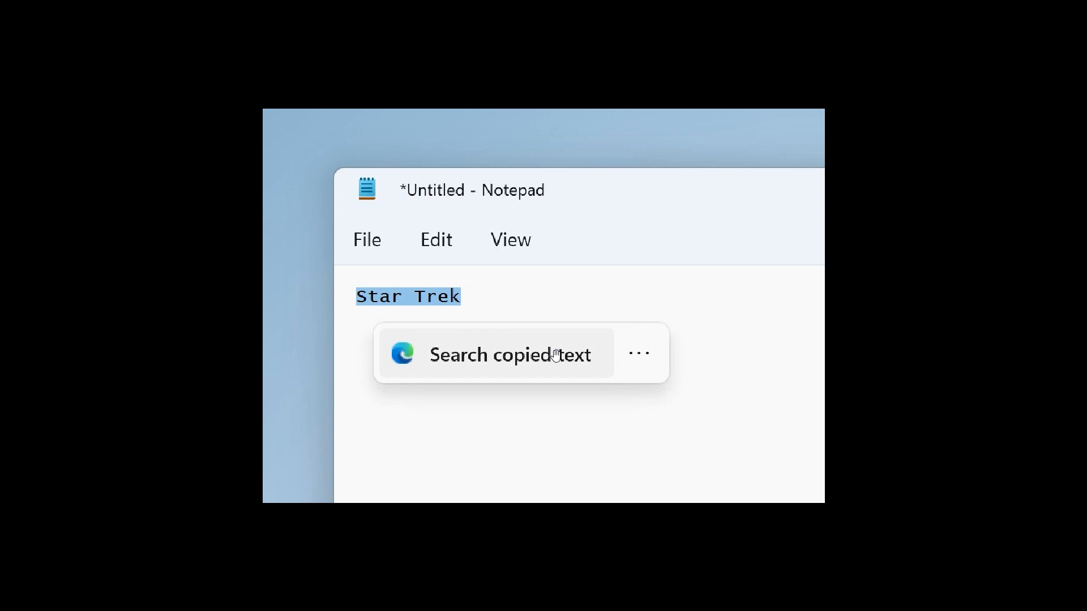
pyautogui.moveTo(593, 362)
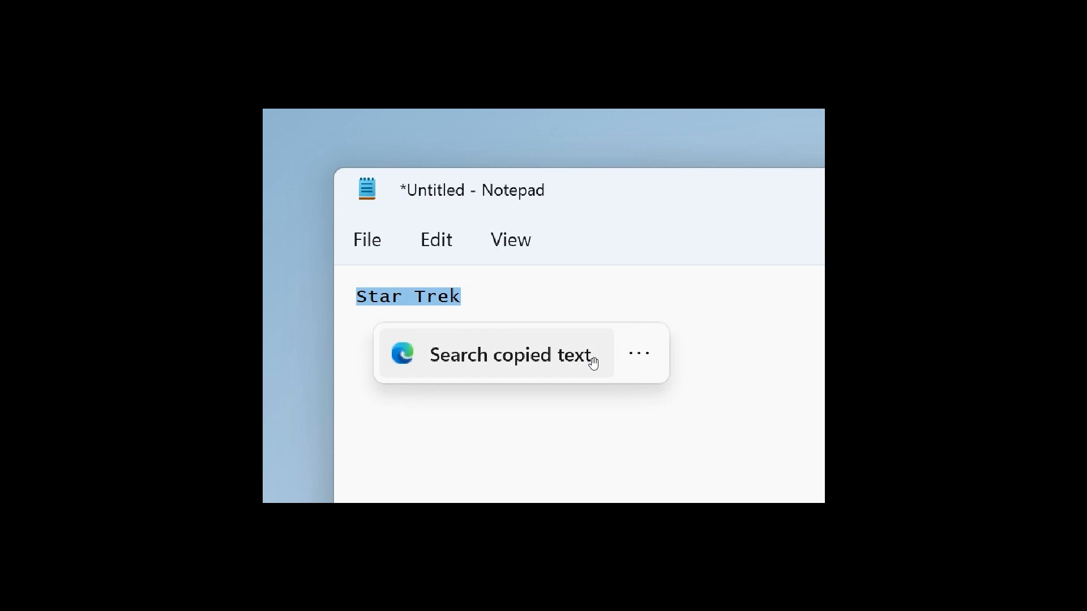
pyautogui.moveTo(598, 357)
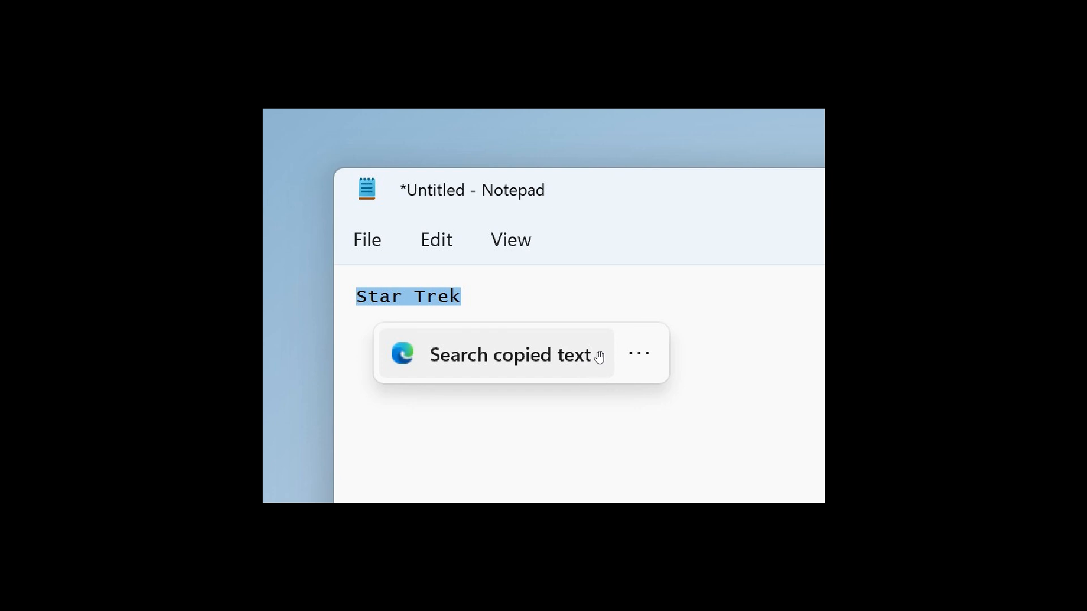
pyautogui.moveTo(597, 343)
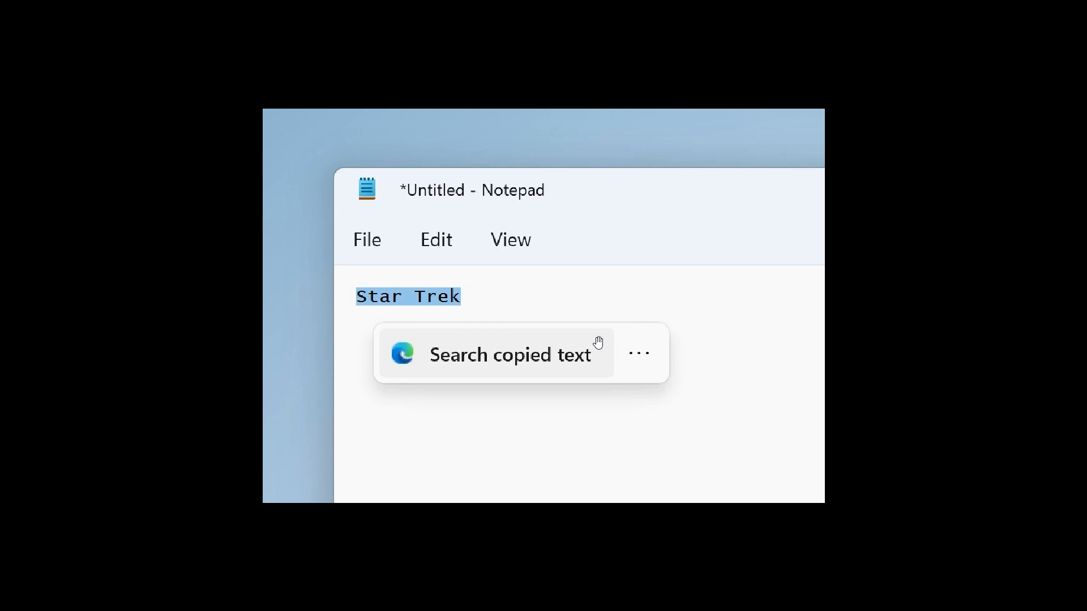
pyautogui.moveTo(650, 338)
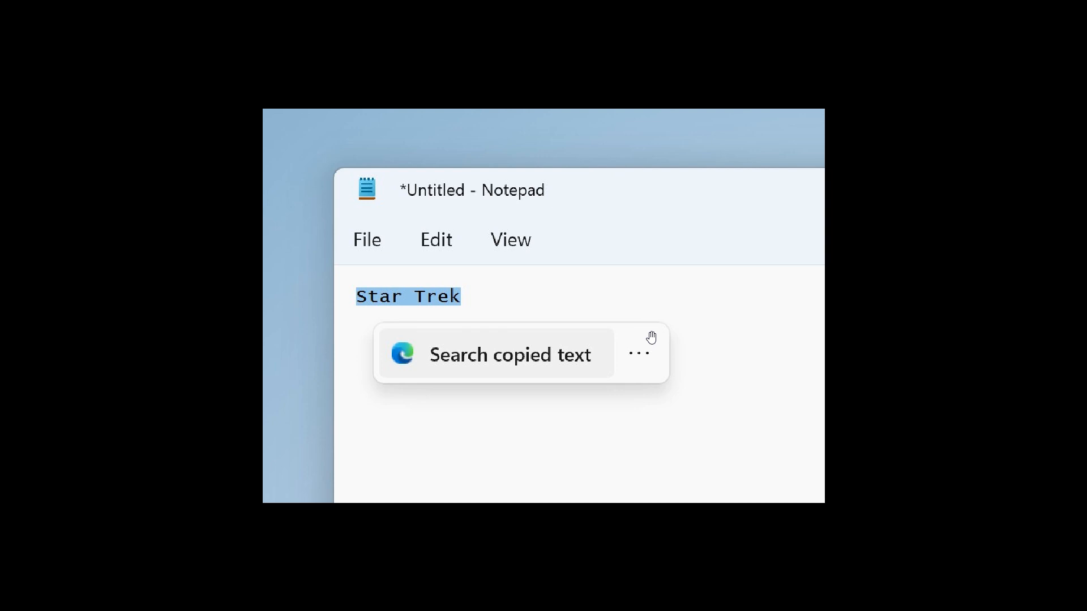
pyautogui.moveTo(590, 346)
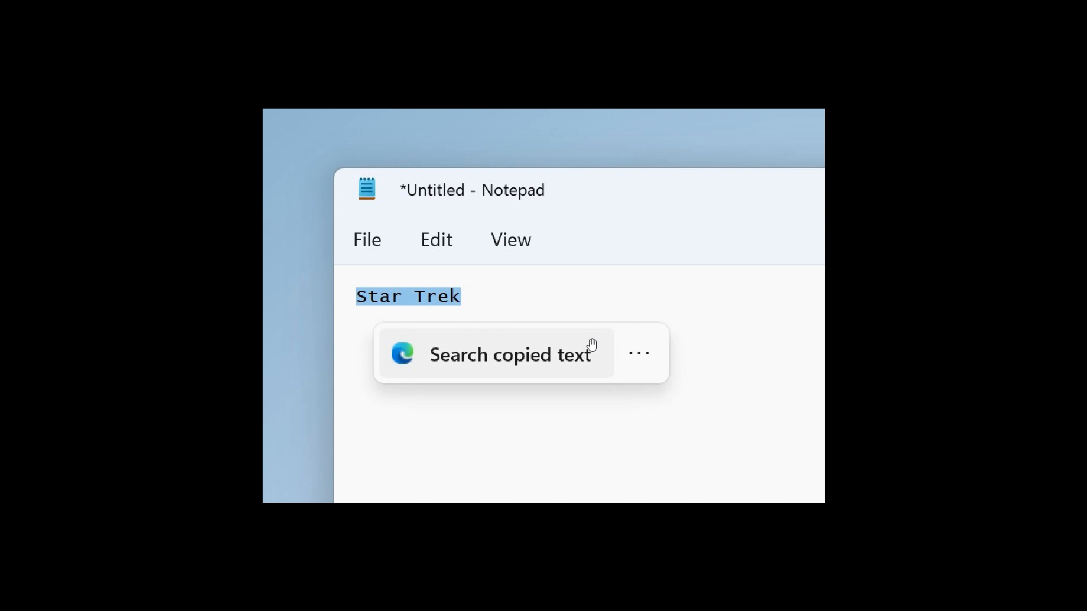
pyautogui.moveTo(657, 337)
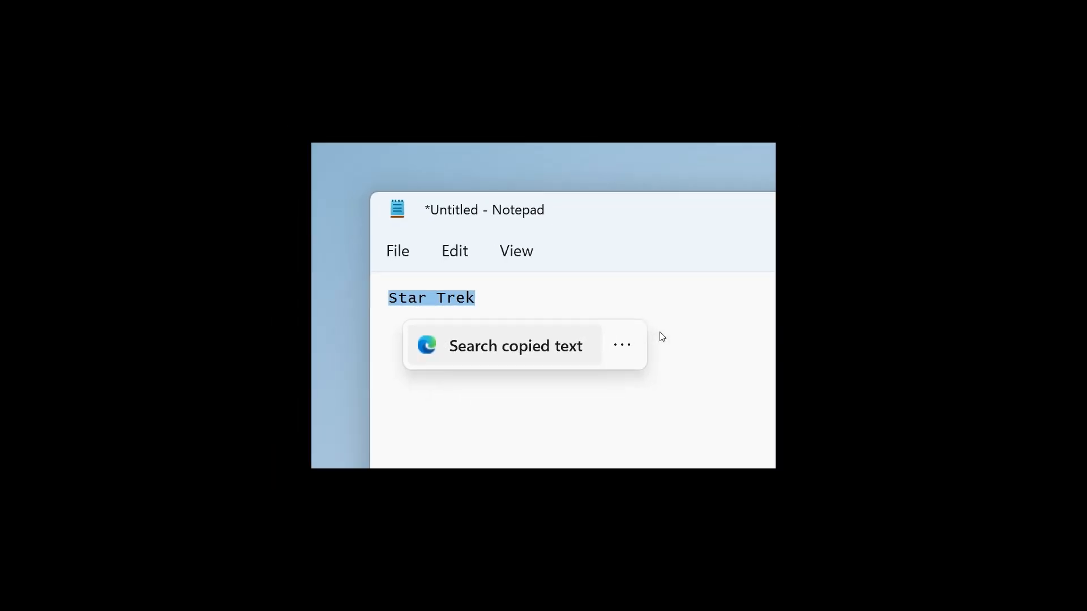
pyautogui.moveTo(718, 312)
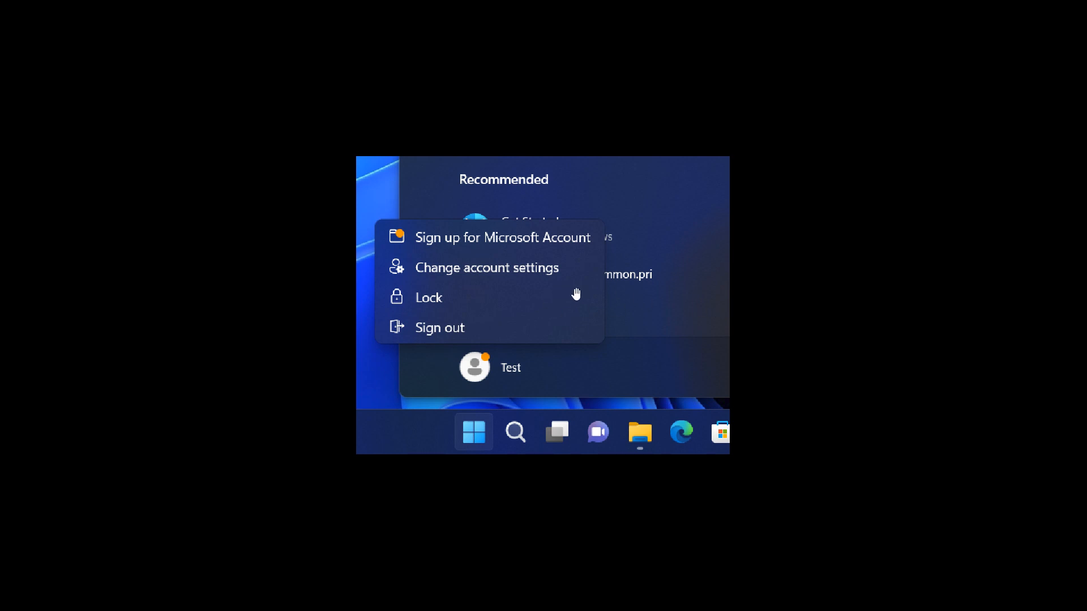
pyautogui.moveTo(559, 248)
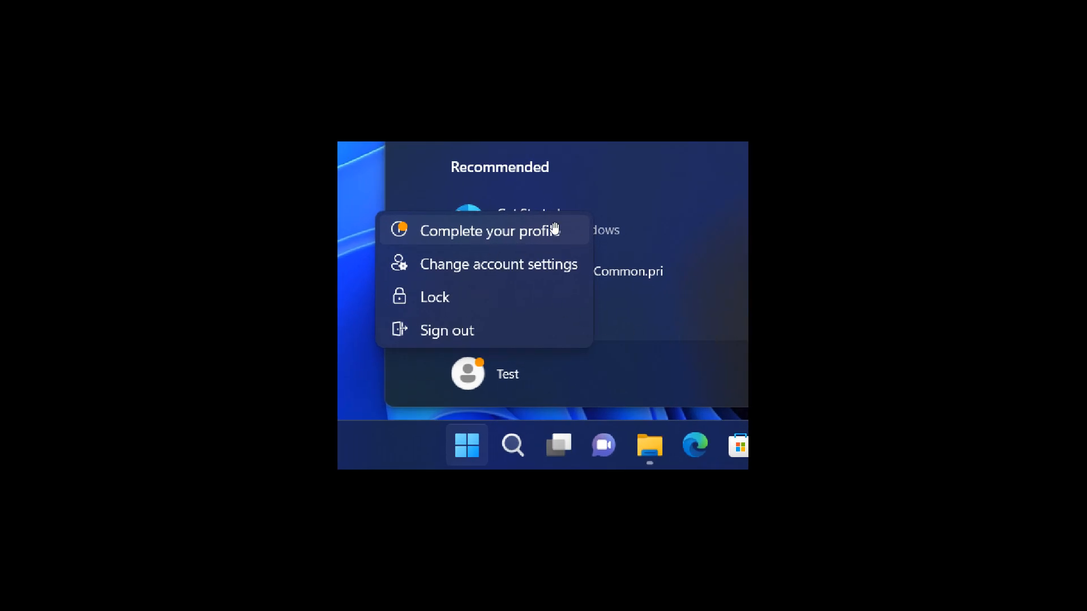
pyautogui.moveTo(566, 226)
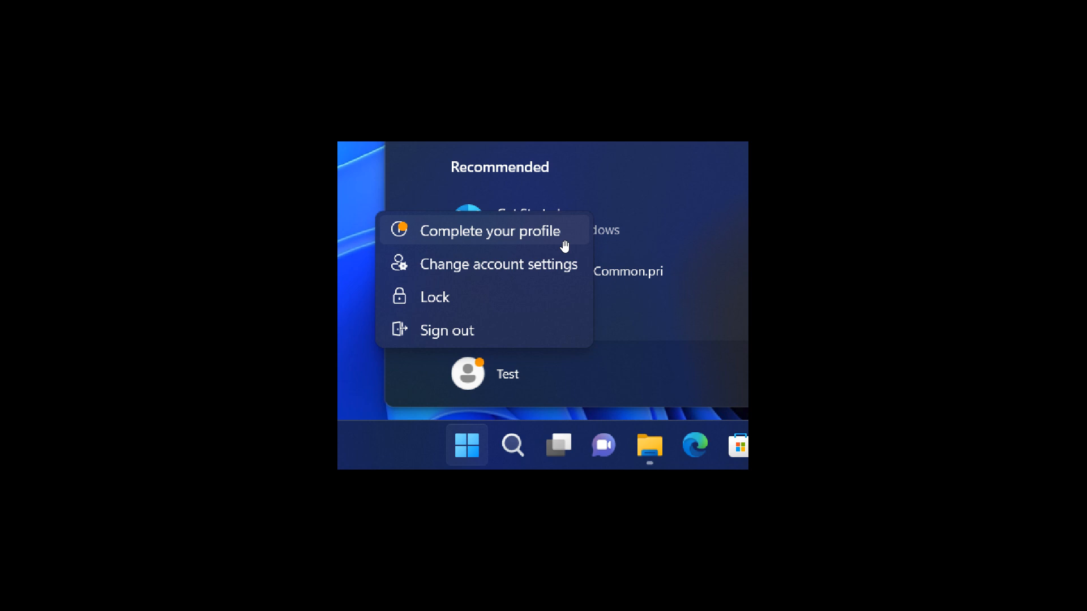
pyautogui.moveTo(722, 305)
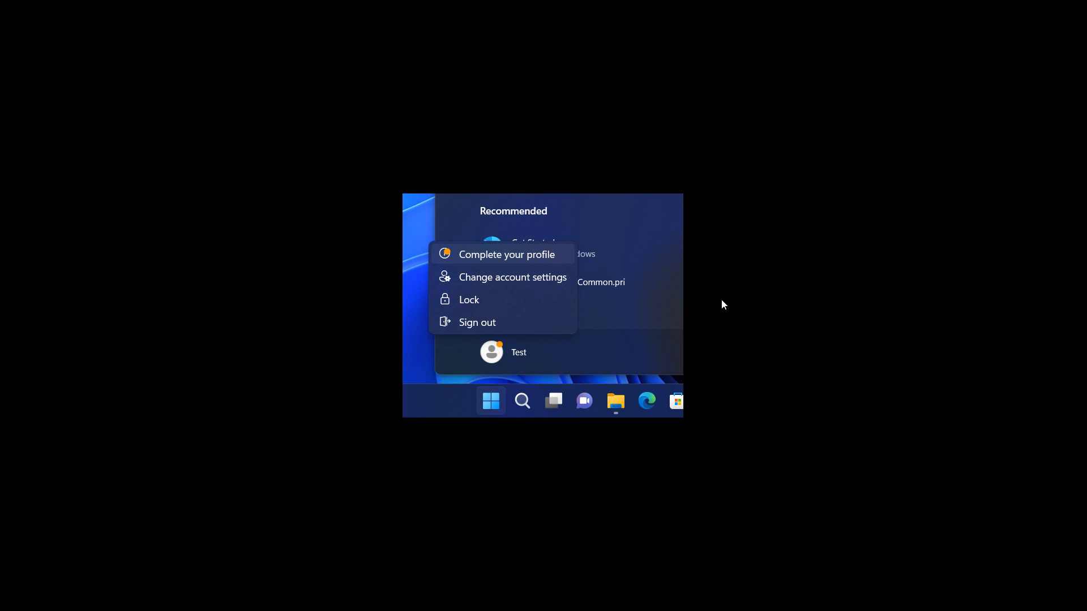
pyautogui.moveTo(774, 318)
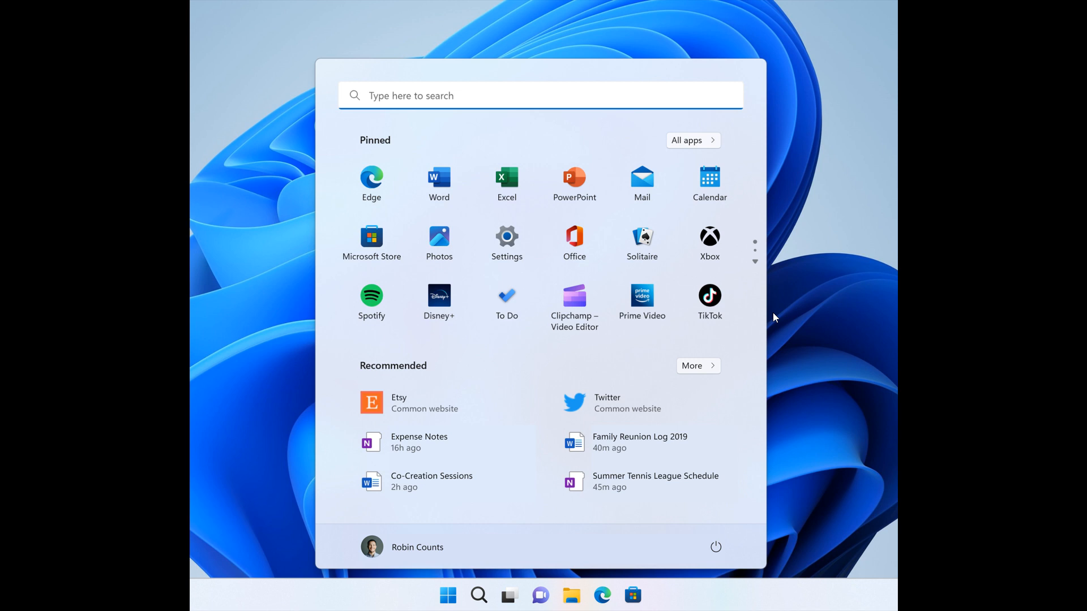
pyautogui.moveTo(796, 310)
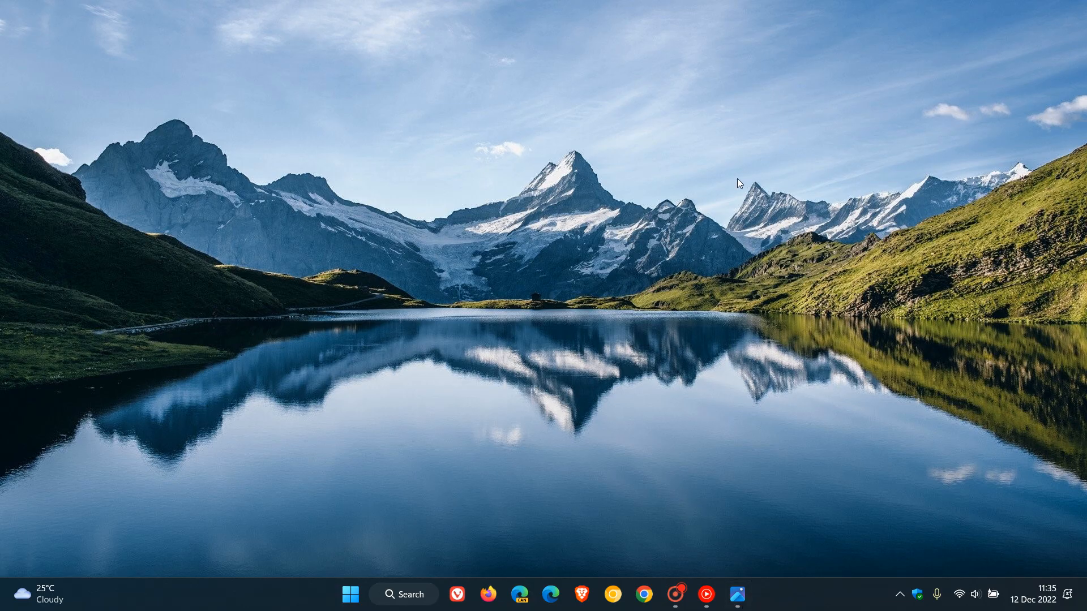
pyautogui.moveTo(744, 165)
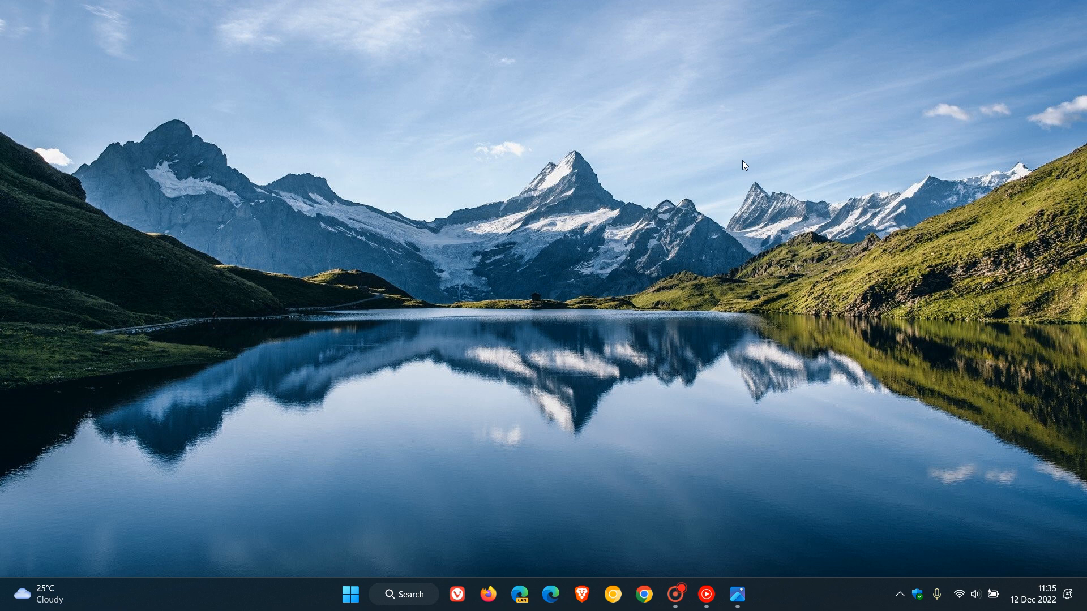
pyautogui.moveTo(754, 239)
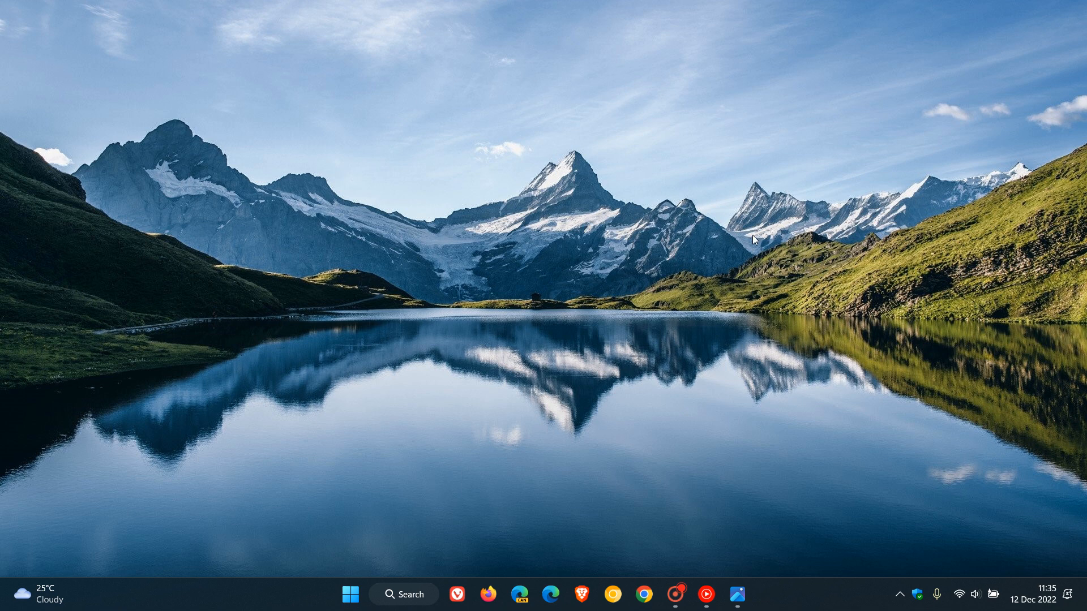